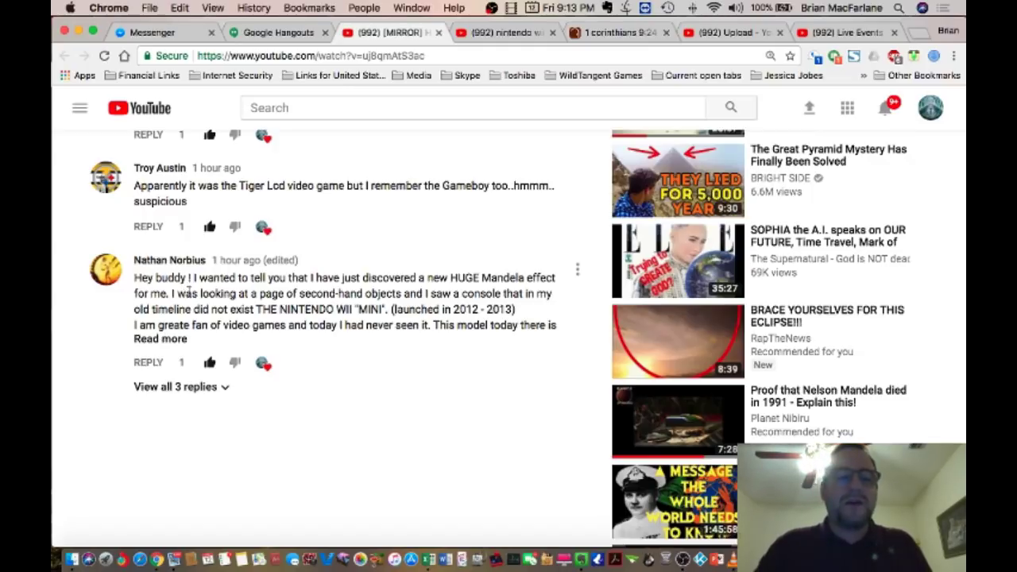
- Switch to the 'nintendo wii mini' search results
{"action": "scroll", "scroll_direction": "down", "scroll_amount": 3}
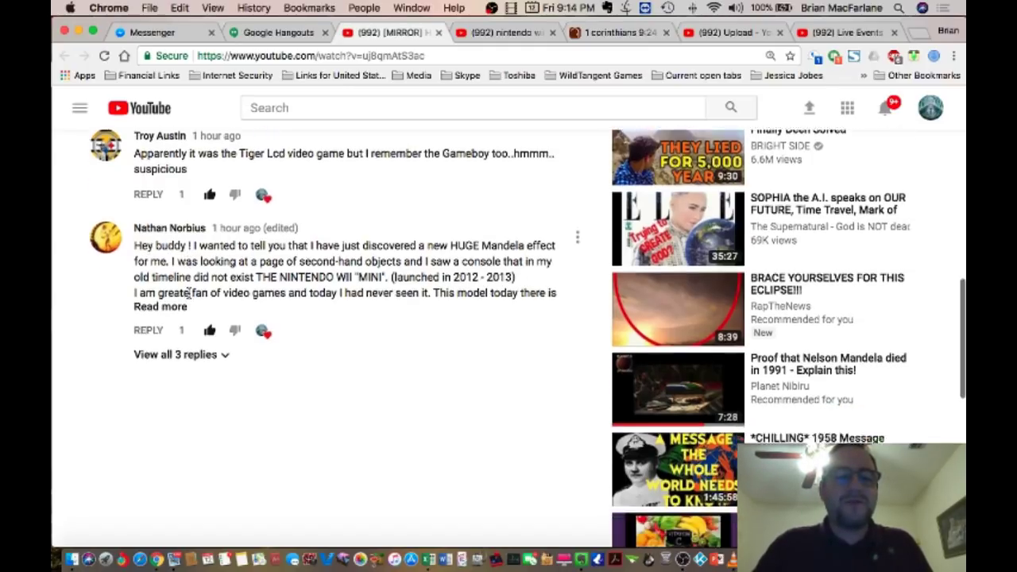
{"action": "scroll", "scroll_direction": "down", "scroll_amount": 3}
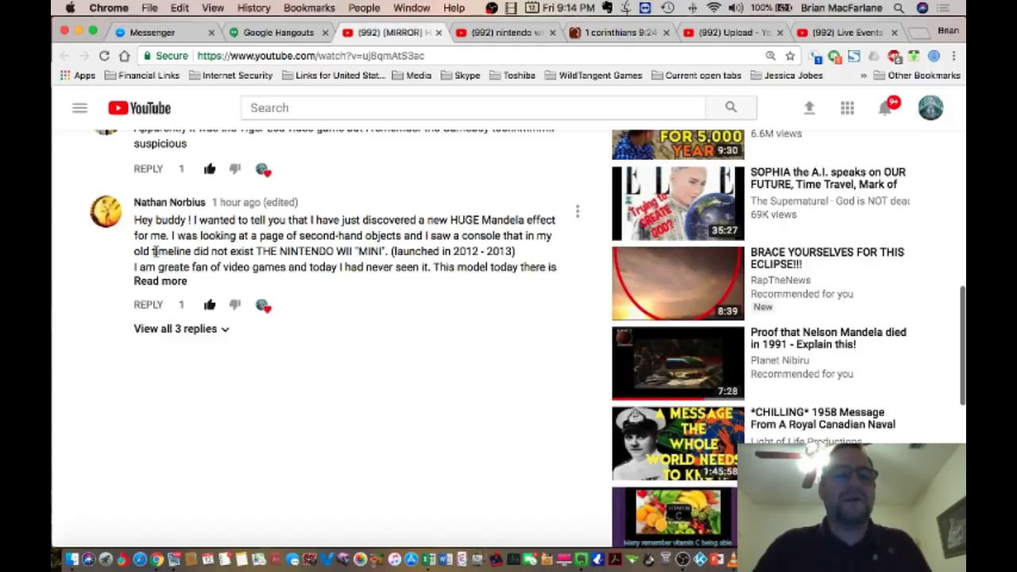
{"action": "mouse_move", "coordinate": [212, 250]}
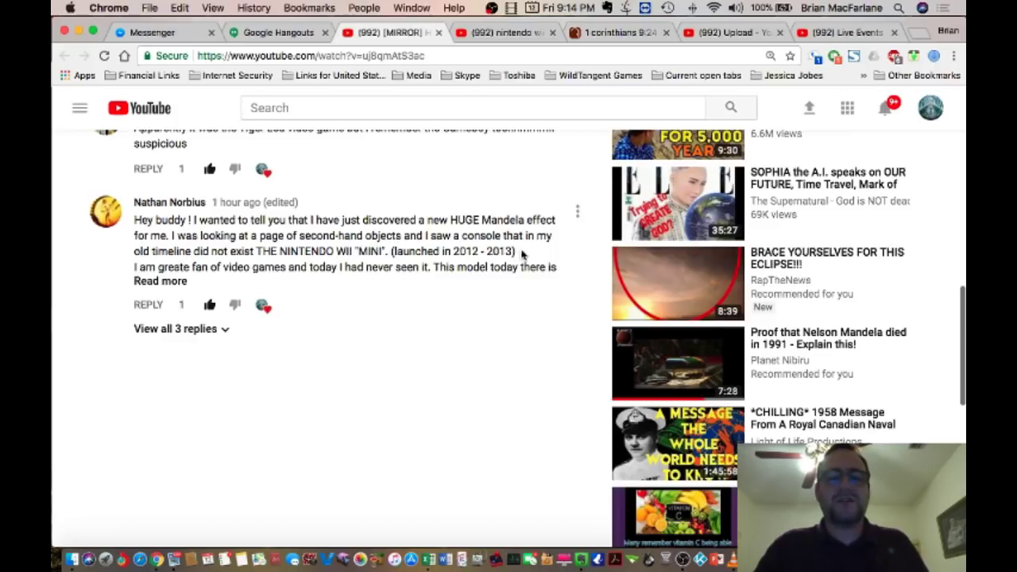
{"action": "mouse_move", "coordinate": [266, 262]}
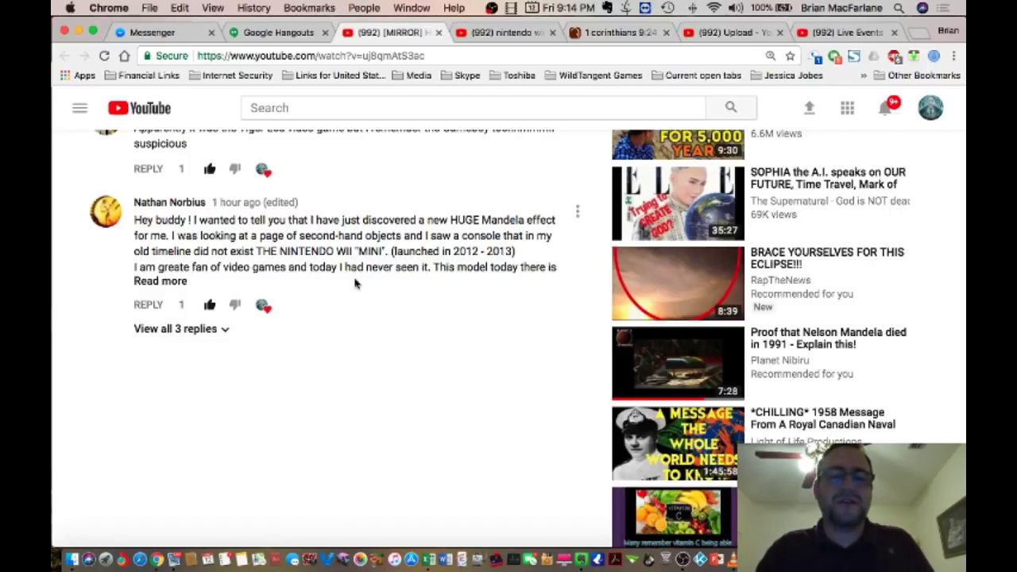
{"action": "left_click", "coordinate": [161, 281]}
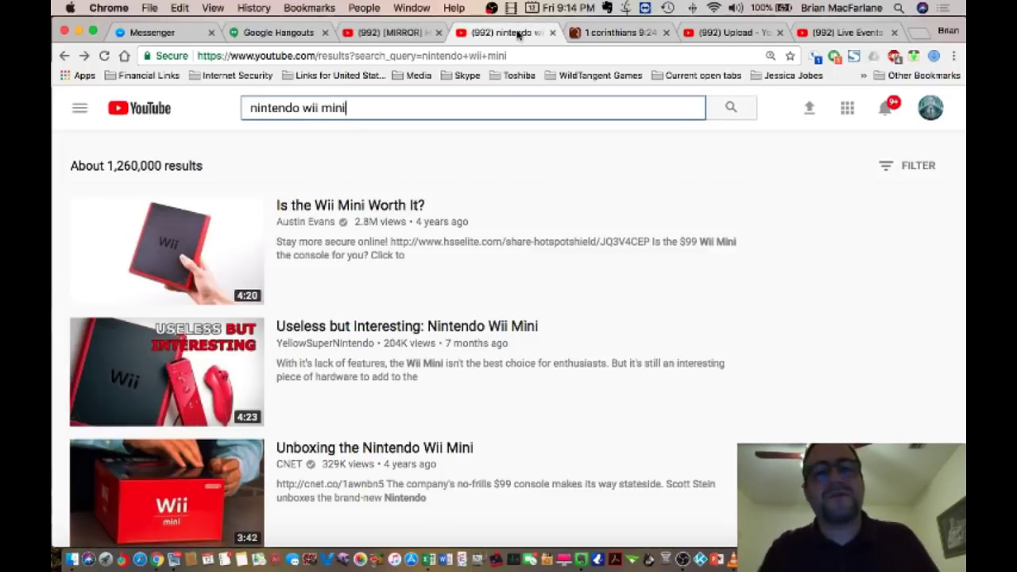
{"action": "mouse_move", "coordinate": [326, 298]}
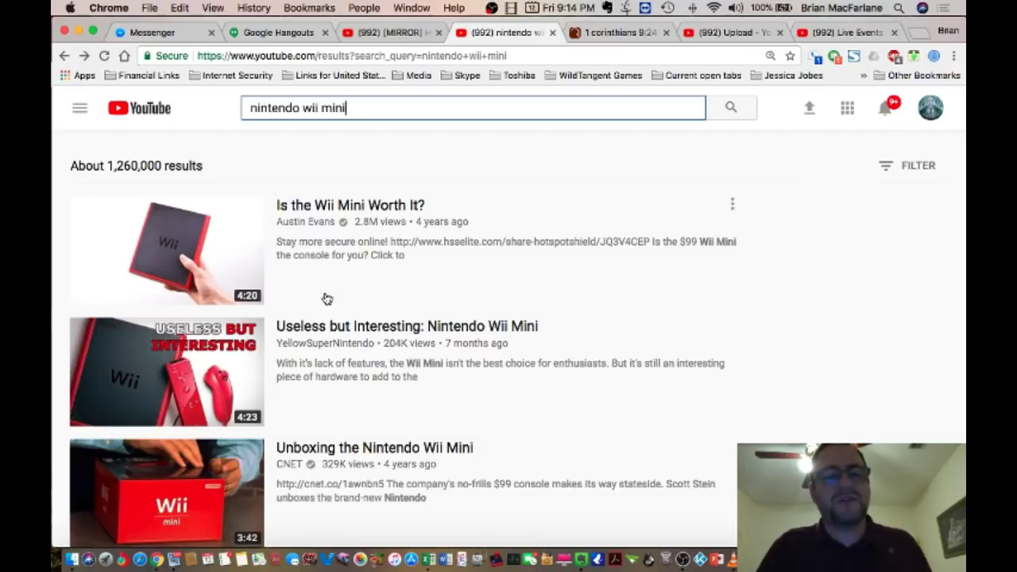
{"action": "mouse_move", "coordinate": [363, 326]}
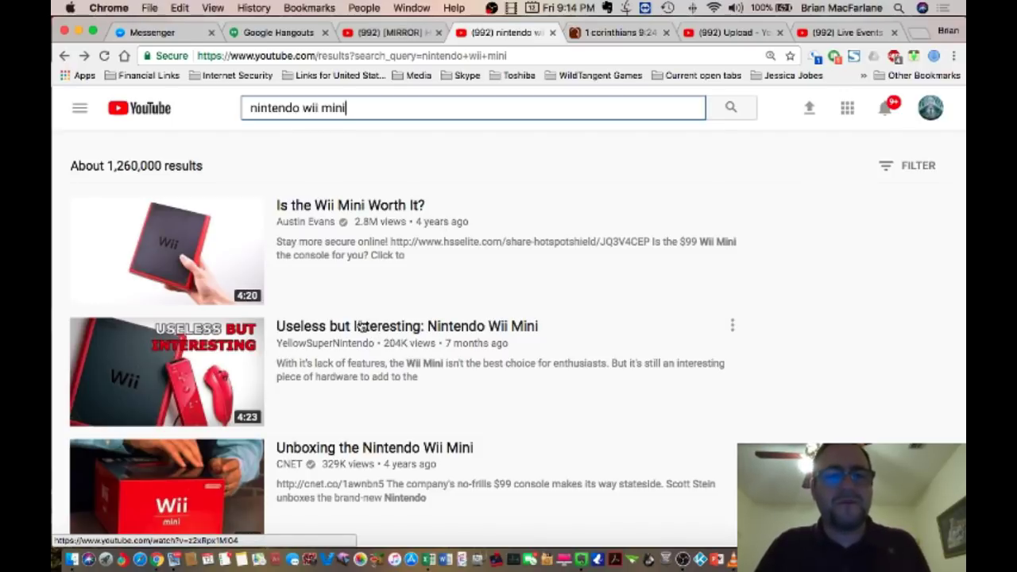
{"action": "mouse_move", "coordinate": [357, 326]}
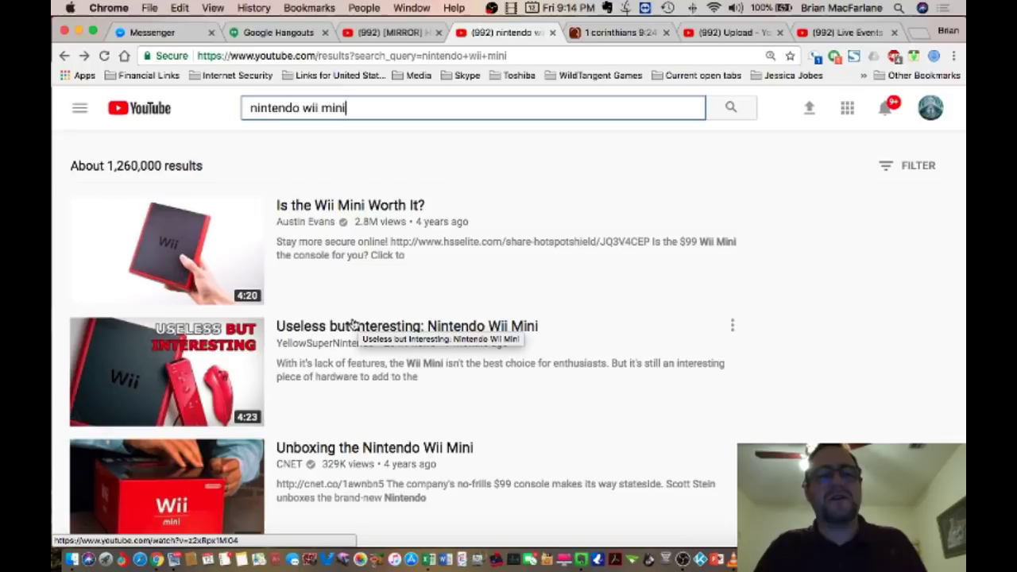
- Scroll down the Wii Mini results to the Spanish-language reviews and IGN unboxing
{"action": "scroll", "scroll_direction": "down", "scroll_amount": 3}
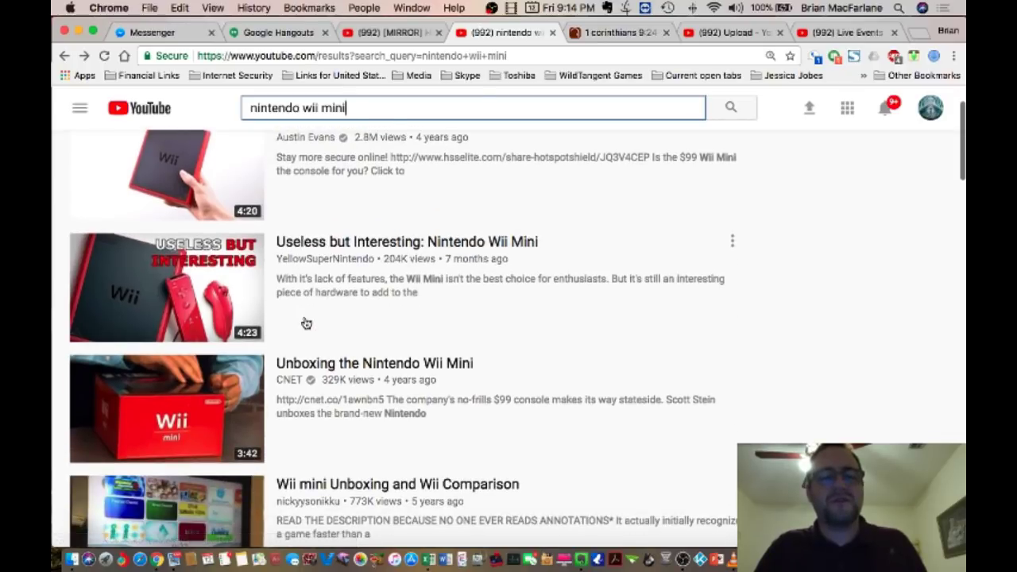
{"action": "scroll", "scroll_direction": "down", "scroll_amount": 3}
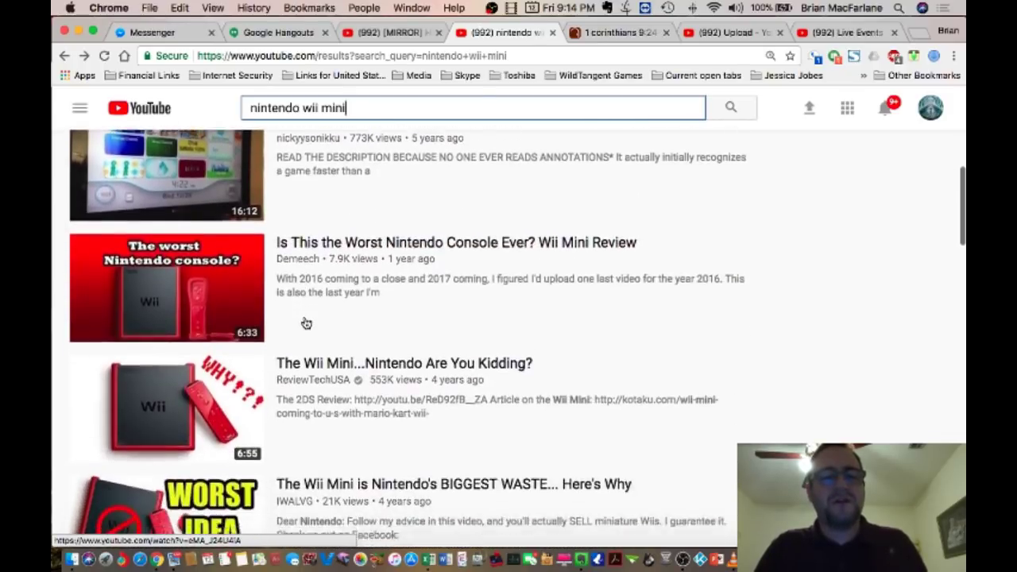
{"action": "scroll", "scroll_direction": "down", "scroll_amount": 3}
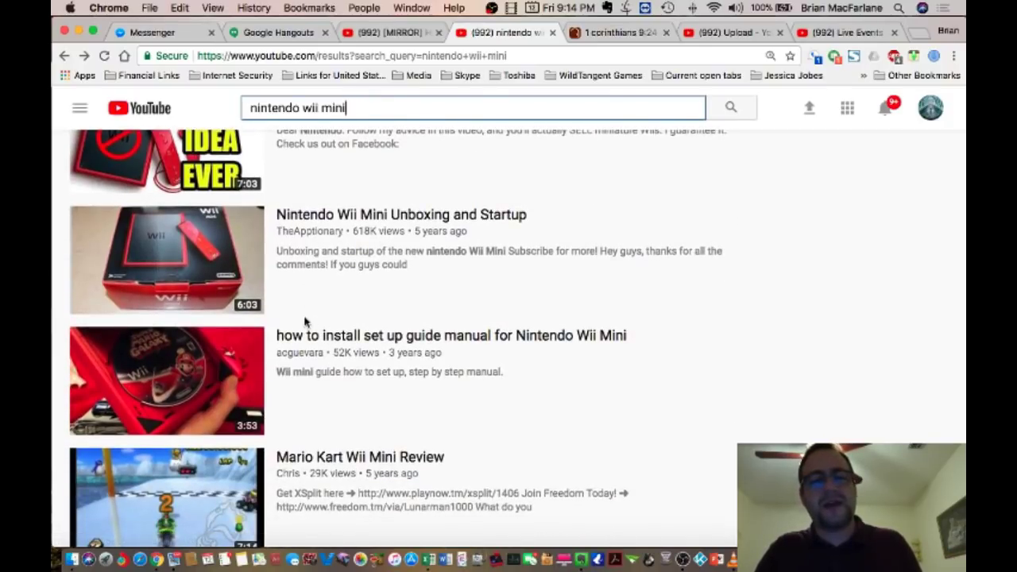
{"action": "scroll", "scroll_direction": "down", "scroll_amount": 3}
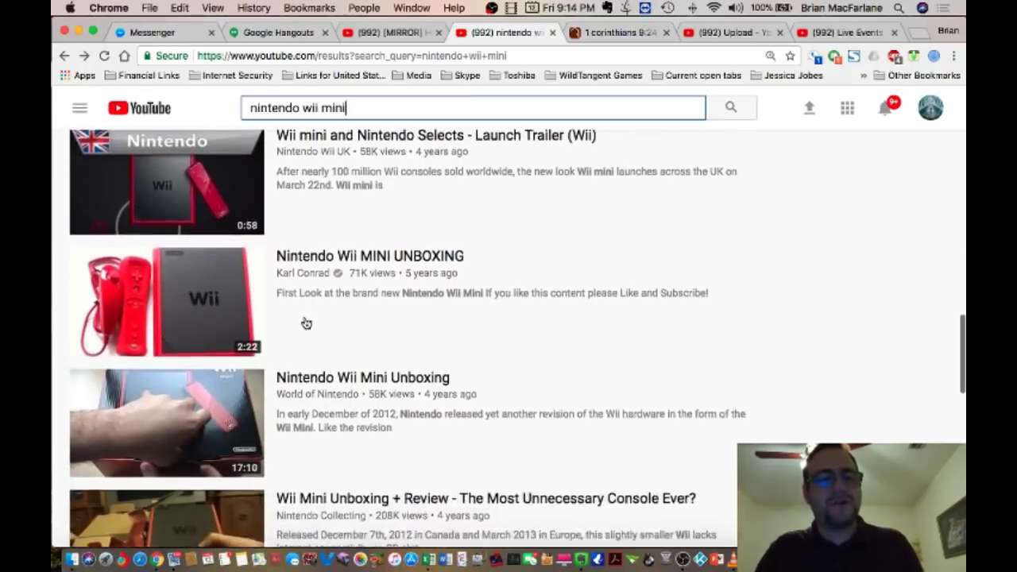
{"action": "scroll", "scroll_direction": "down", "scroll_amount": 3}
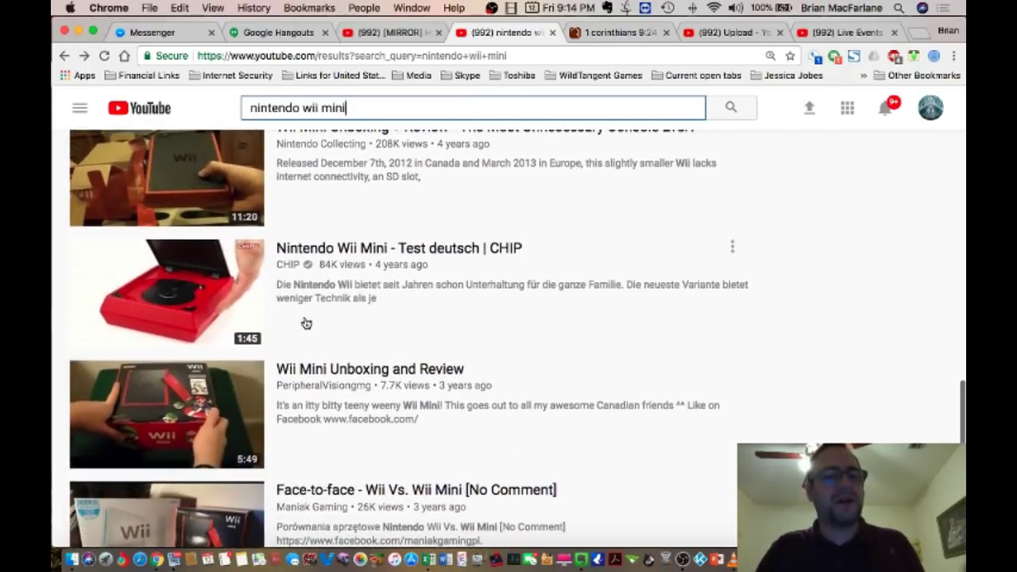
{"action": "scroll", "scroll_direction": "down", "scroll_amount": 3}
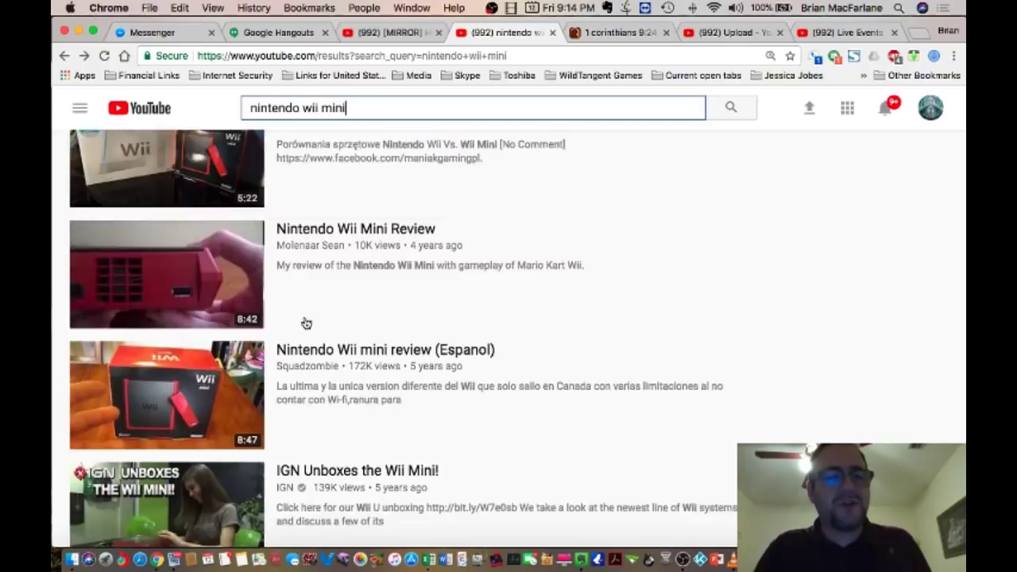
{"action": "scroll", "scroll_direction": "down", "scroll_amount": 3}
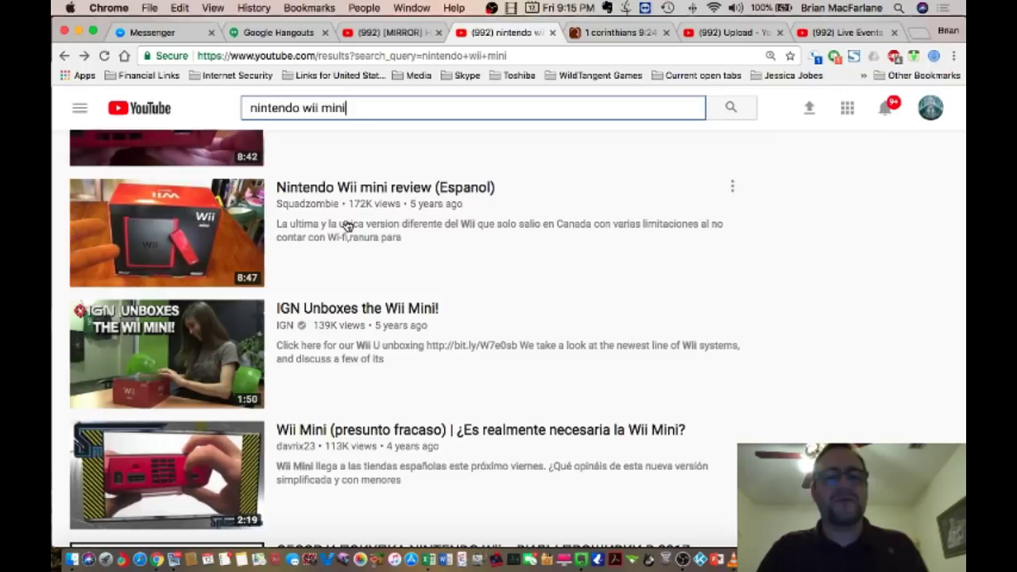
{"action": "scroll", "scroll_direction": "down", "scroll_amount": 3}
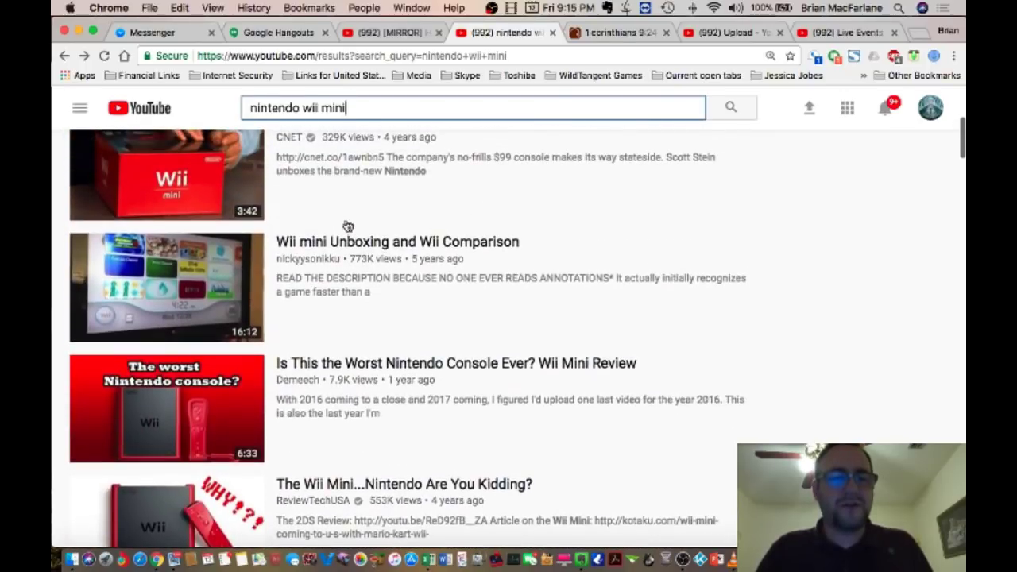
{"action": "scroll", "scroll_direction": "down", "scroll_amount": 3}
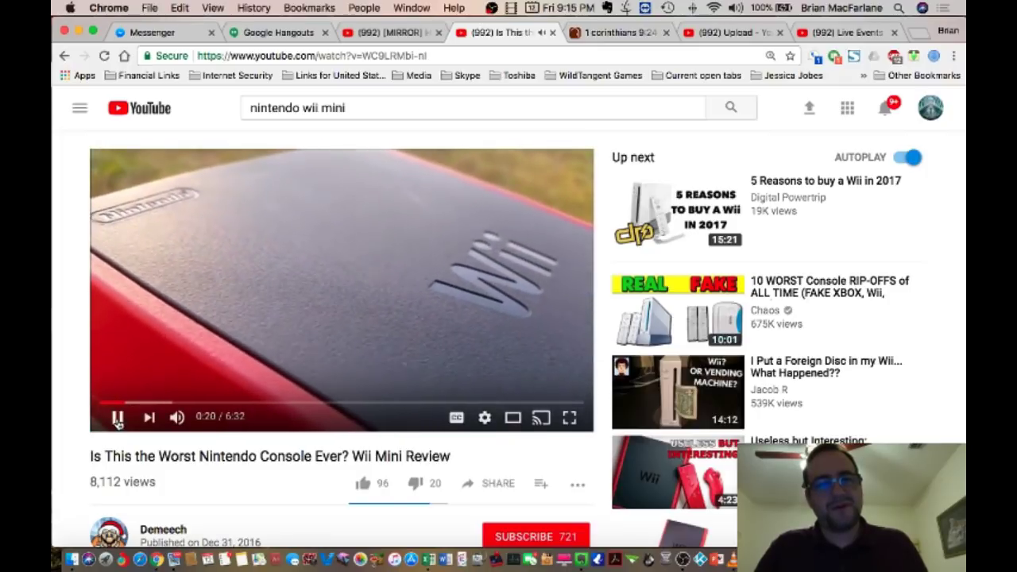
- Pause Demeech's 'Is This the Worst Nintendo Console Ever?' review, then resume playback
{"action": "left_click", "coordinate": [116, 417]}
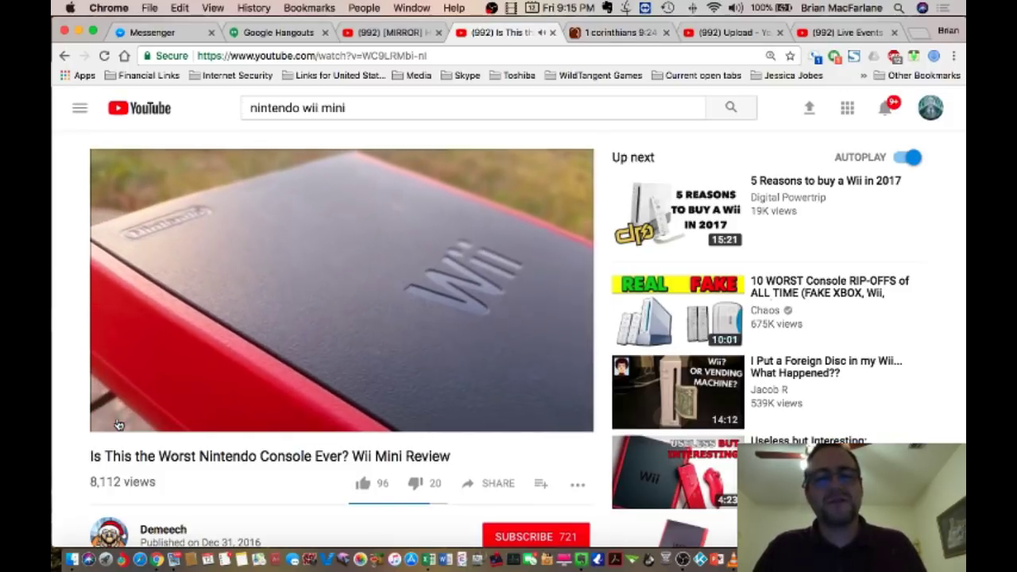
{"action": "left_click", "coordinate": [117, 417]}
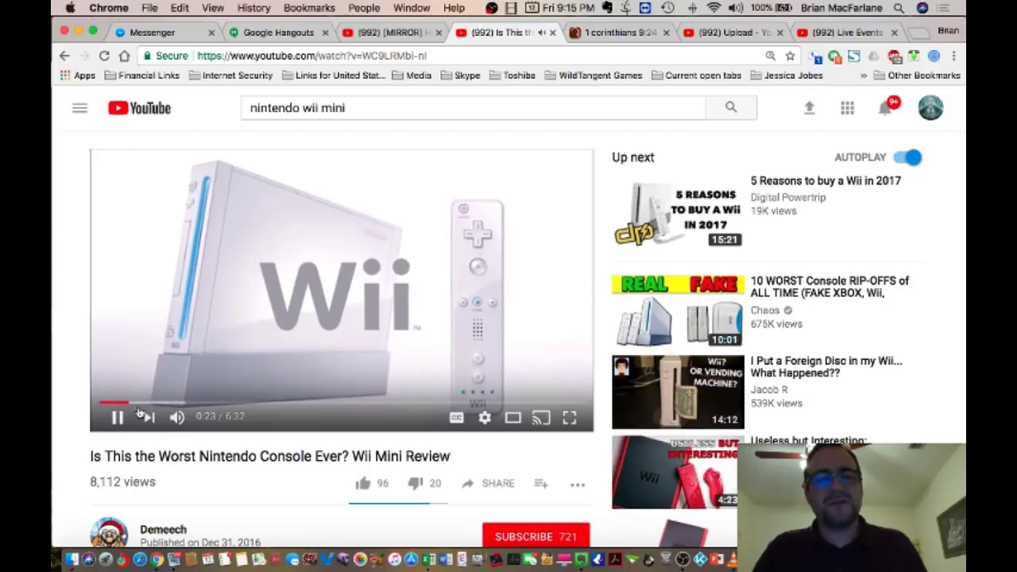
{"action": "mouse_move", "coordinate": [133, 403]}
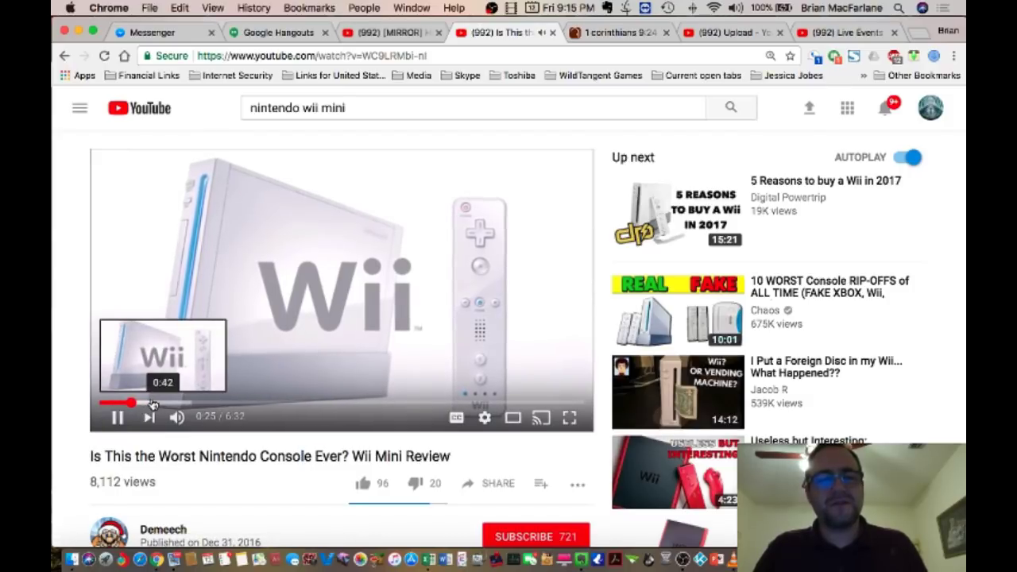